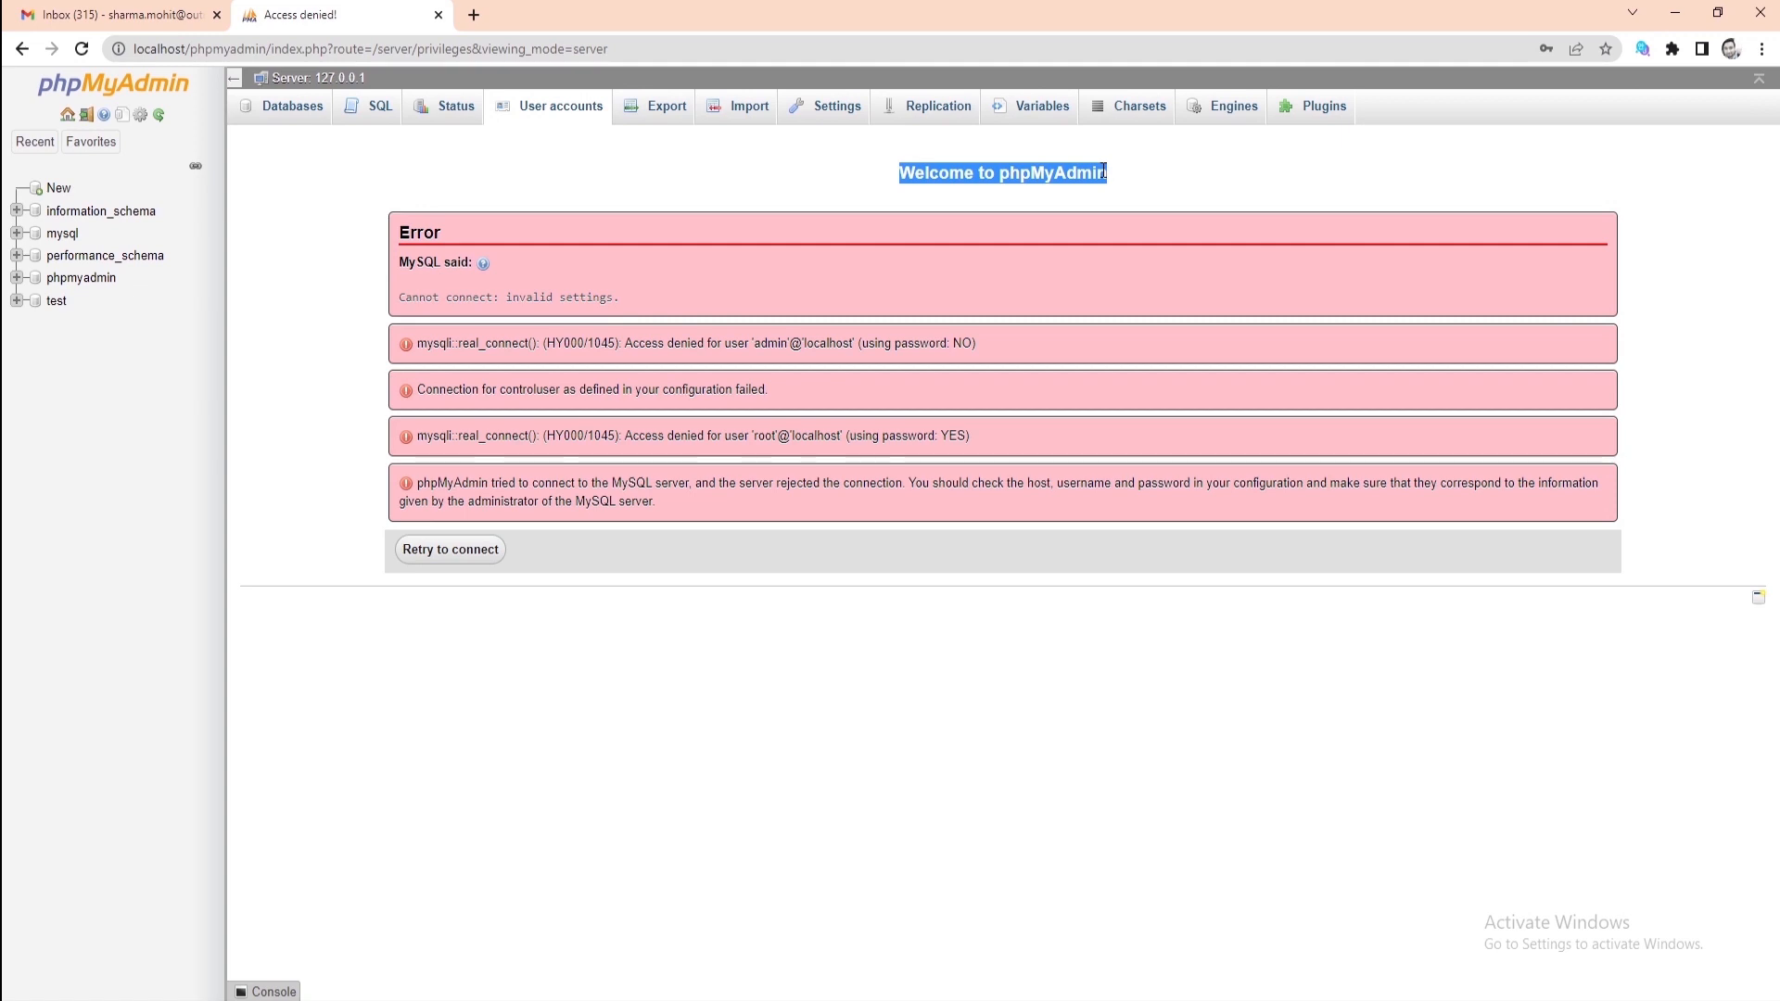
Step: Highlight the phpMyAdmin heading and the 'Access denied for user admin@localhost' error
{"action": "triple_click", "coordinate": [507, 296]}
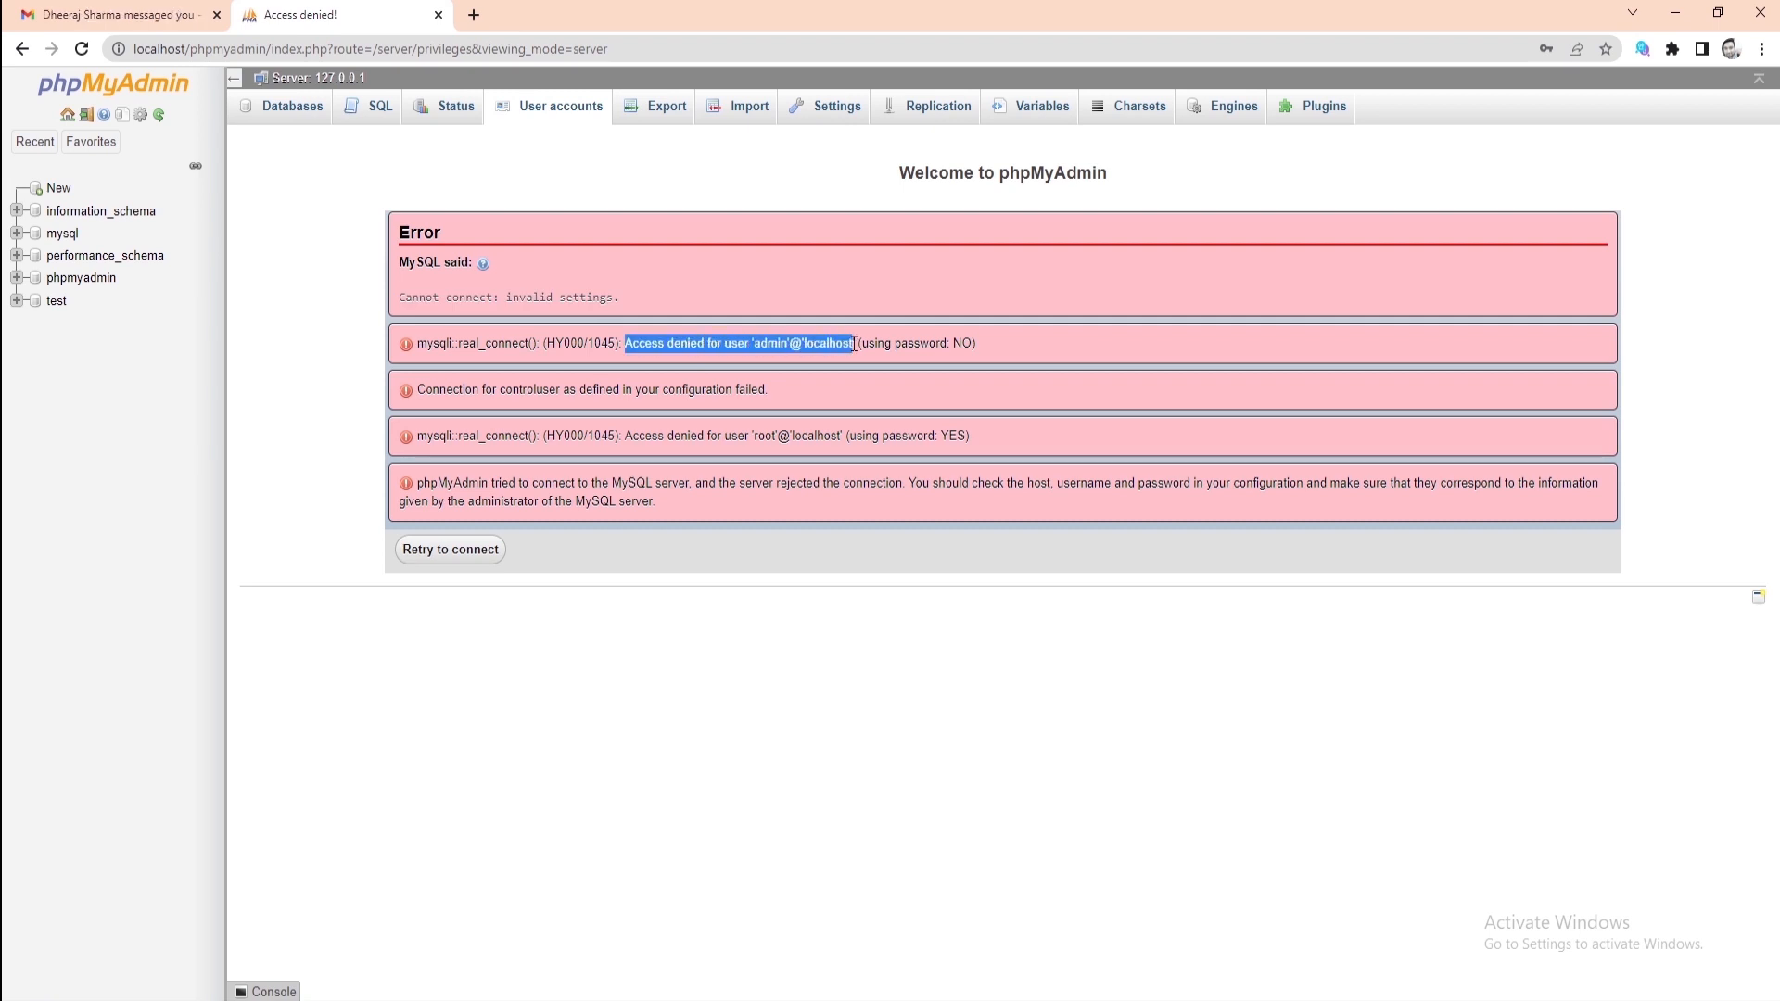
{"action": "left_click", "coordinate": [710, 227]}
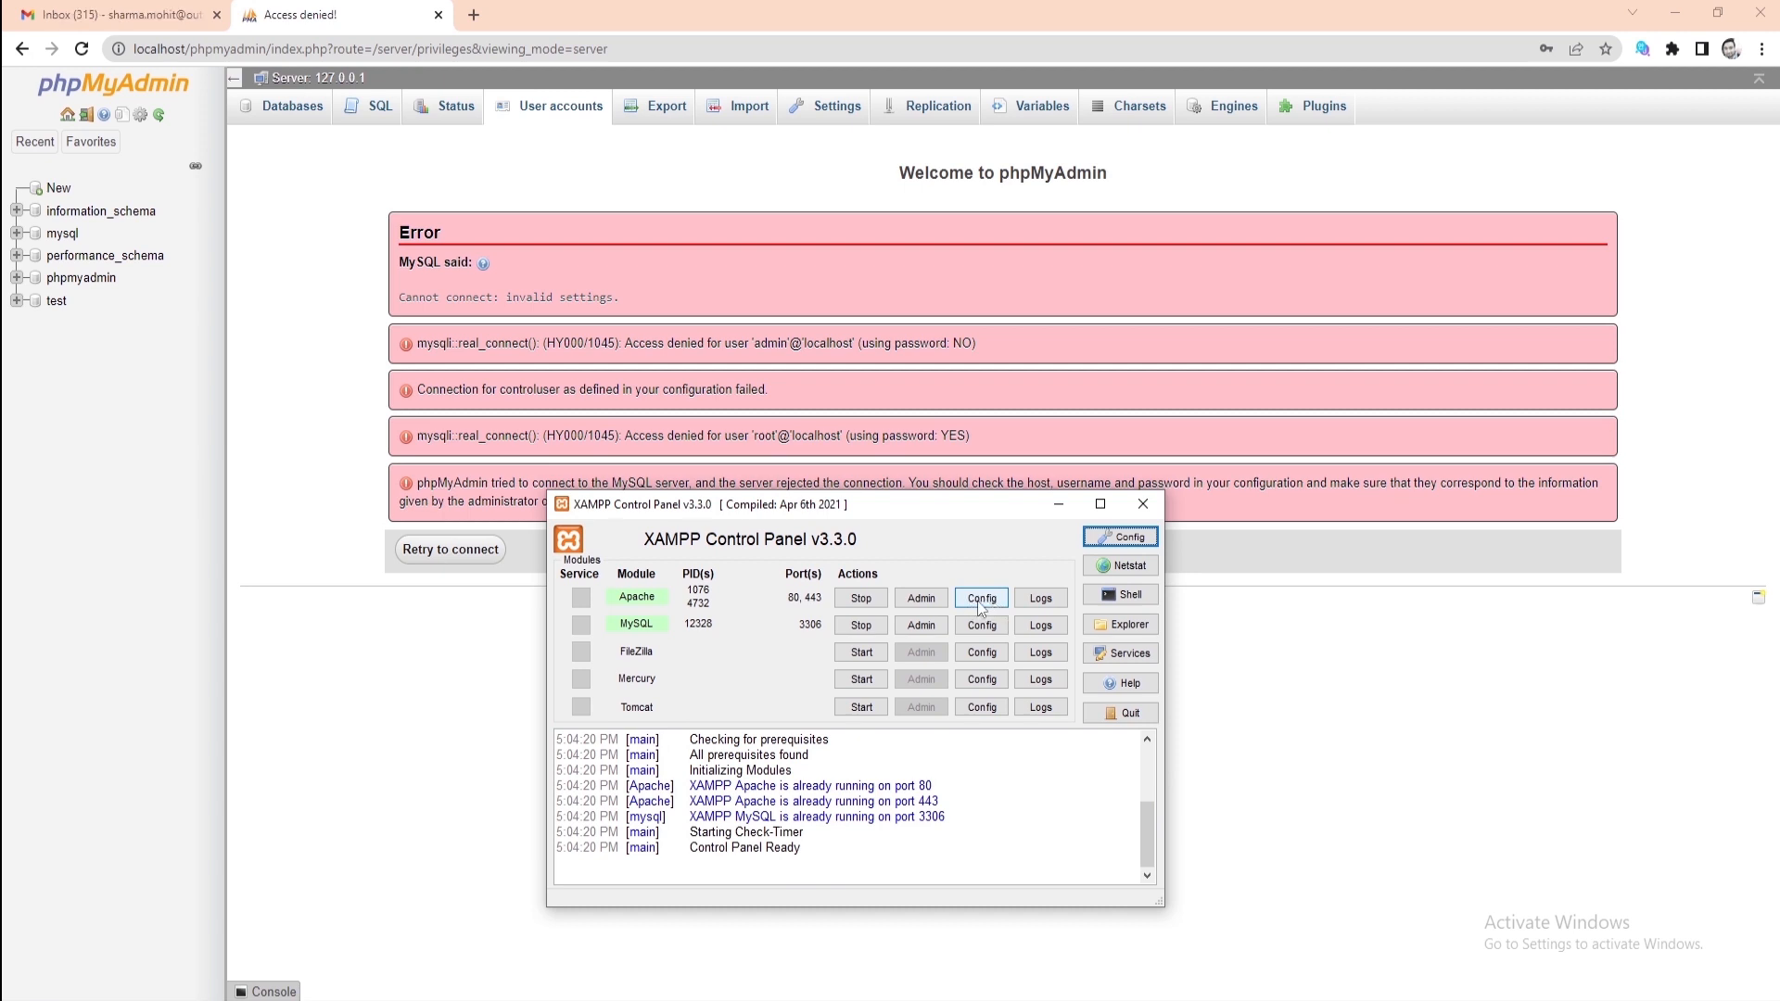
Step: Open phpMyAdmin (config.inc.php) from Apache's Config menu
{"action": "left_click", "coordinate": [981, 598]}
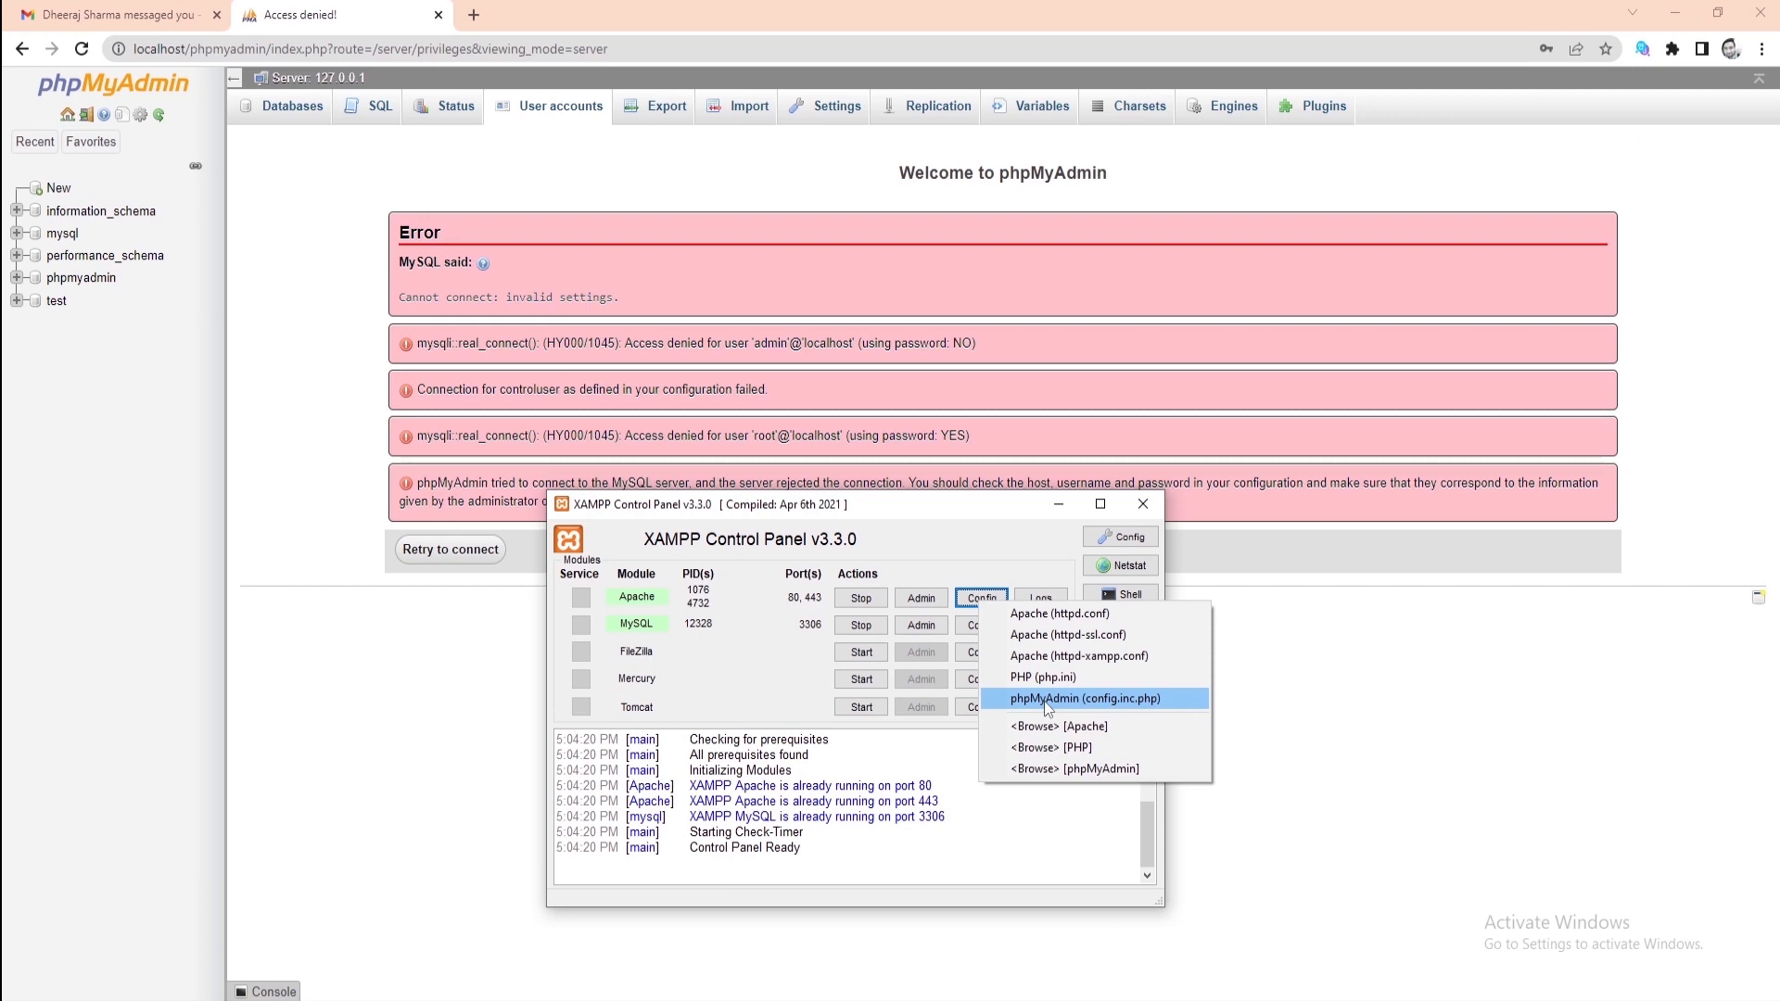
{"action": "left_click", "coordinate": [1092, 698]}
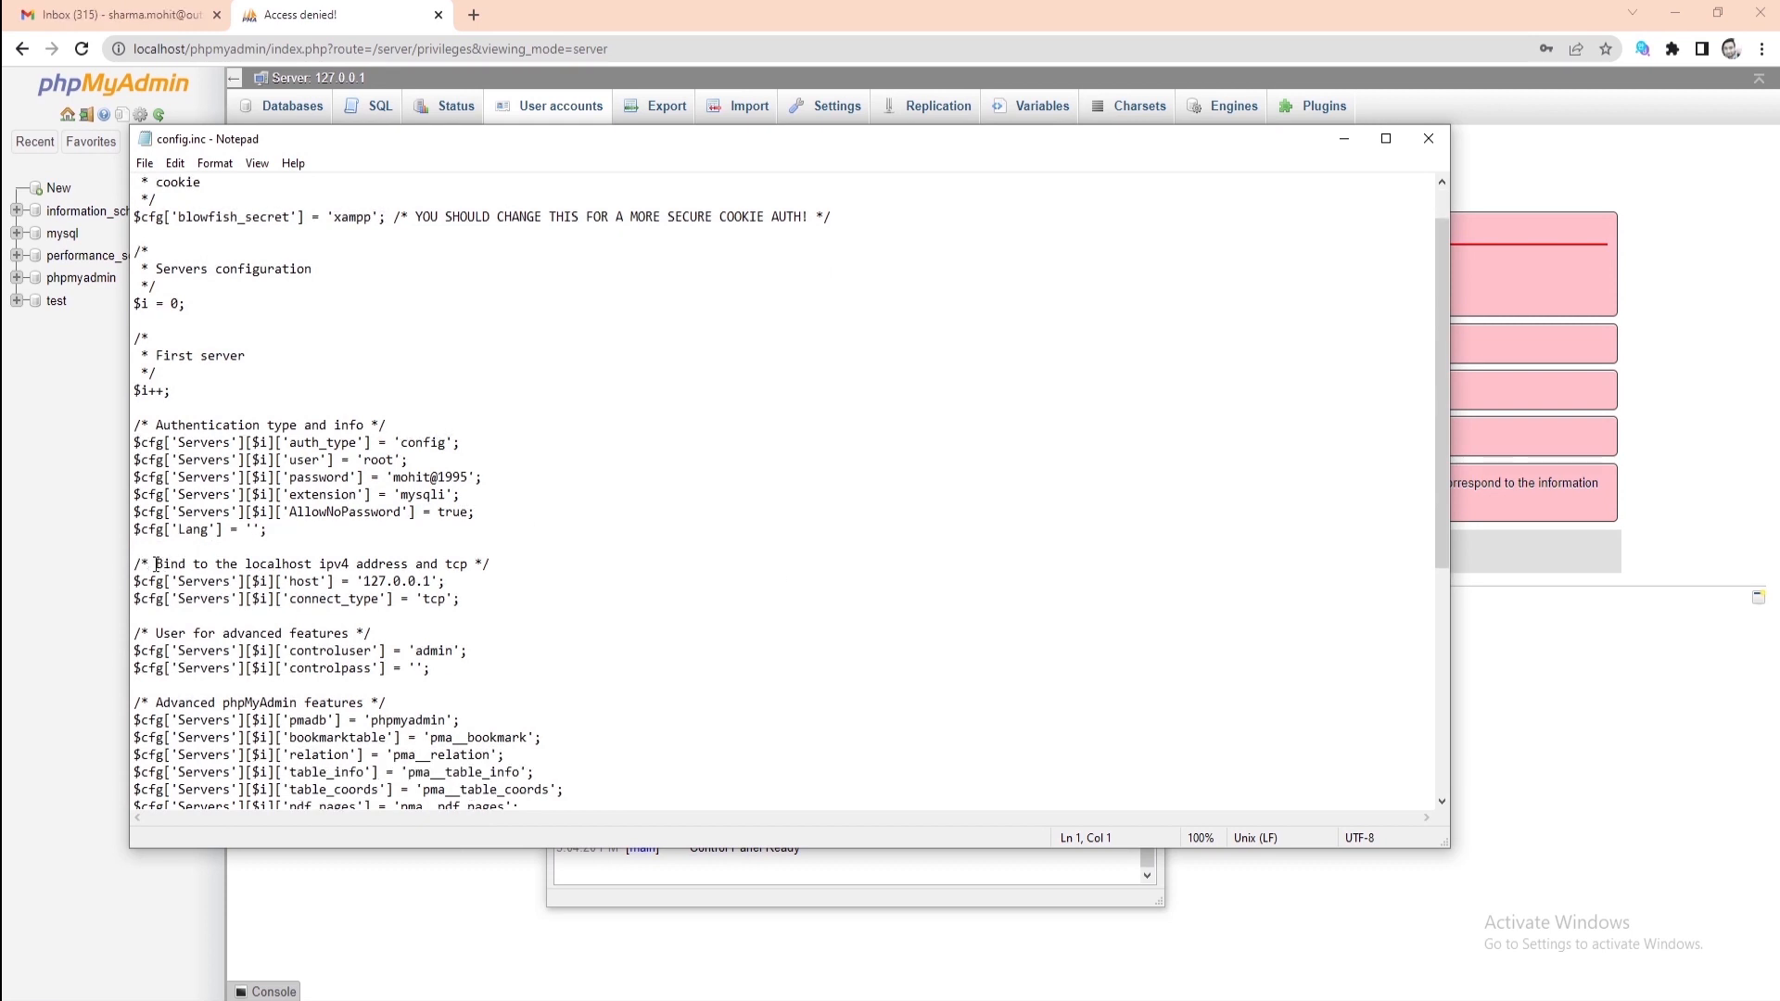
Step: Replace the host value 127.0.0.1 with 'localhost:' and minimize Notepad
{"action": "left_click_drag", "start_coordinate": [157, 563], "coordinate": [467, 562]}
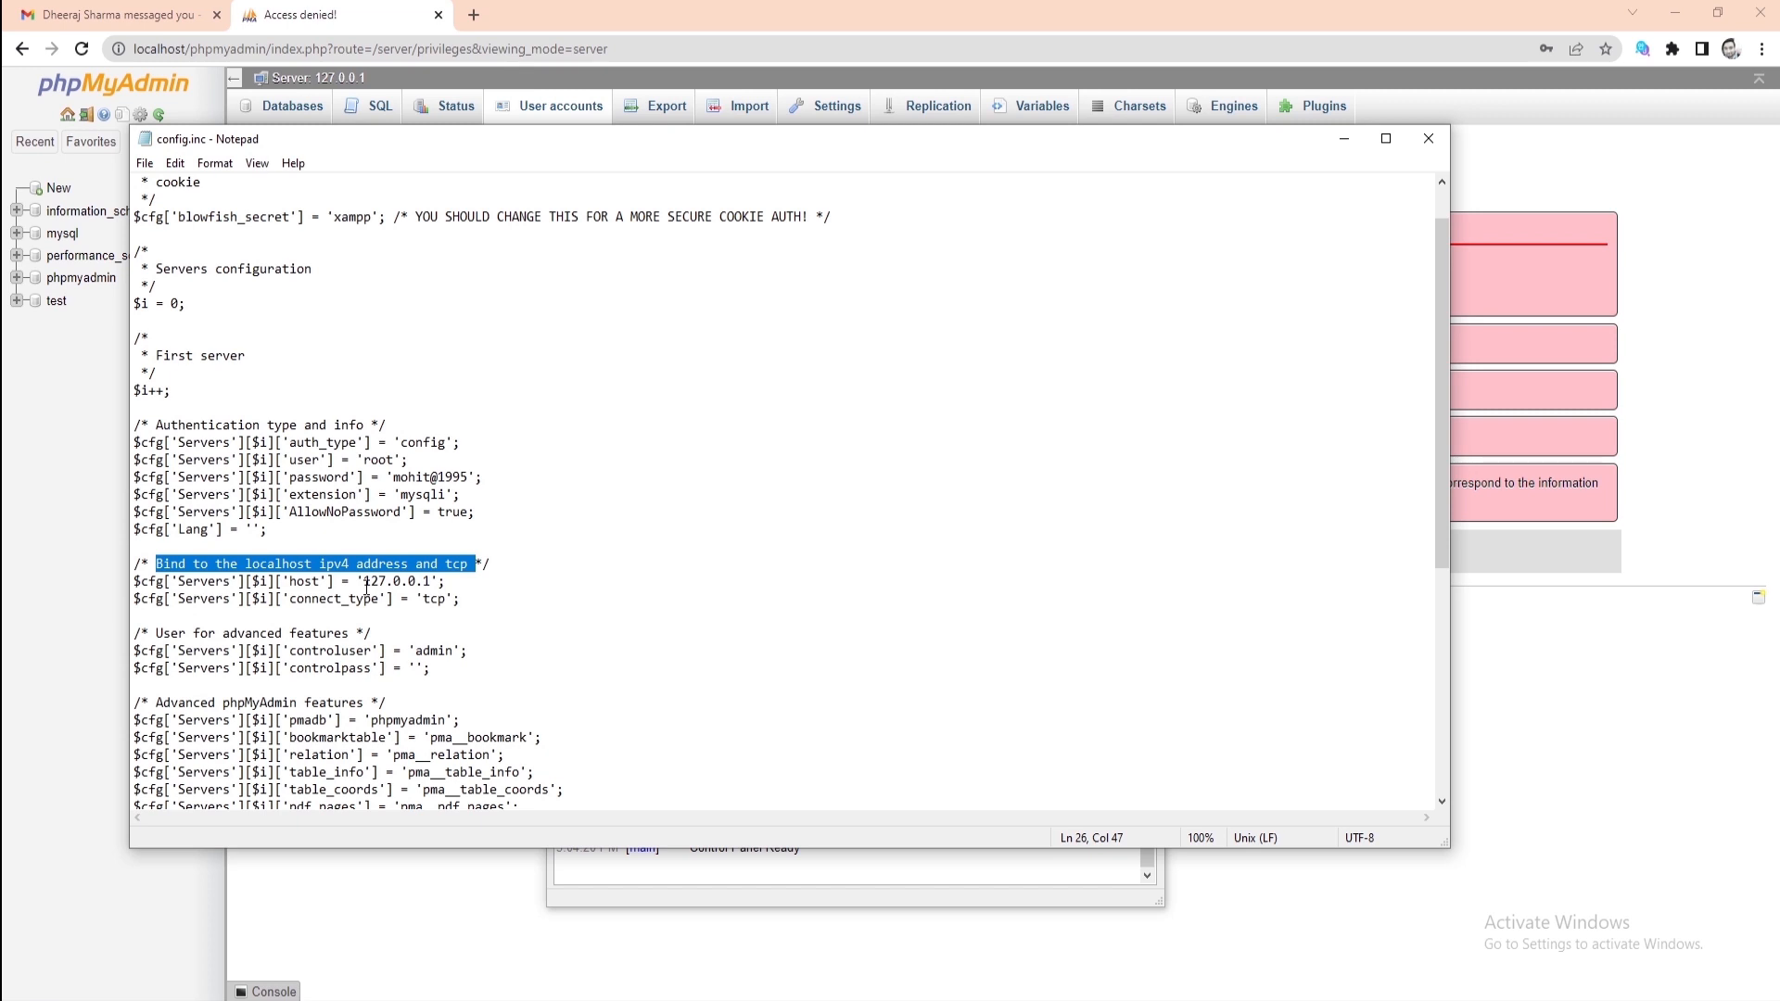
{"action": "type", "text": "localhost"}
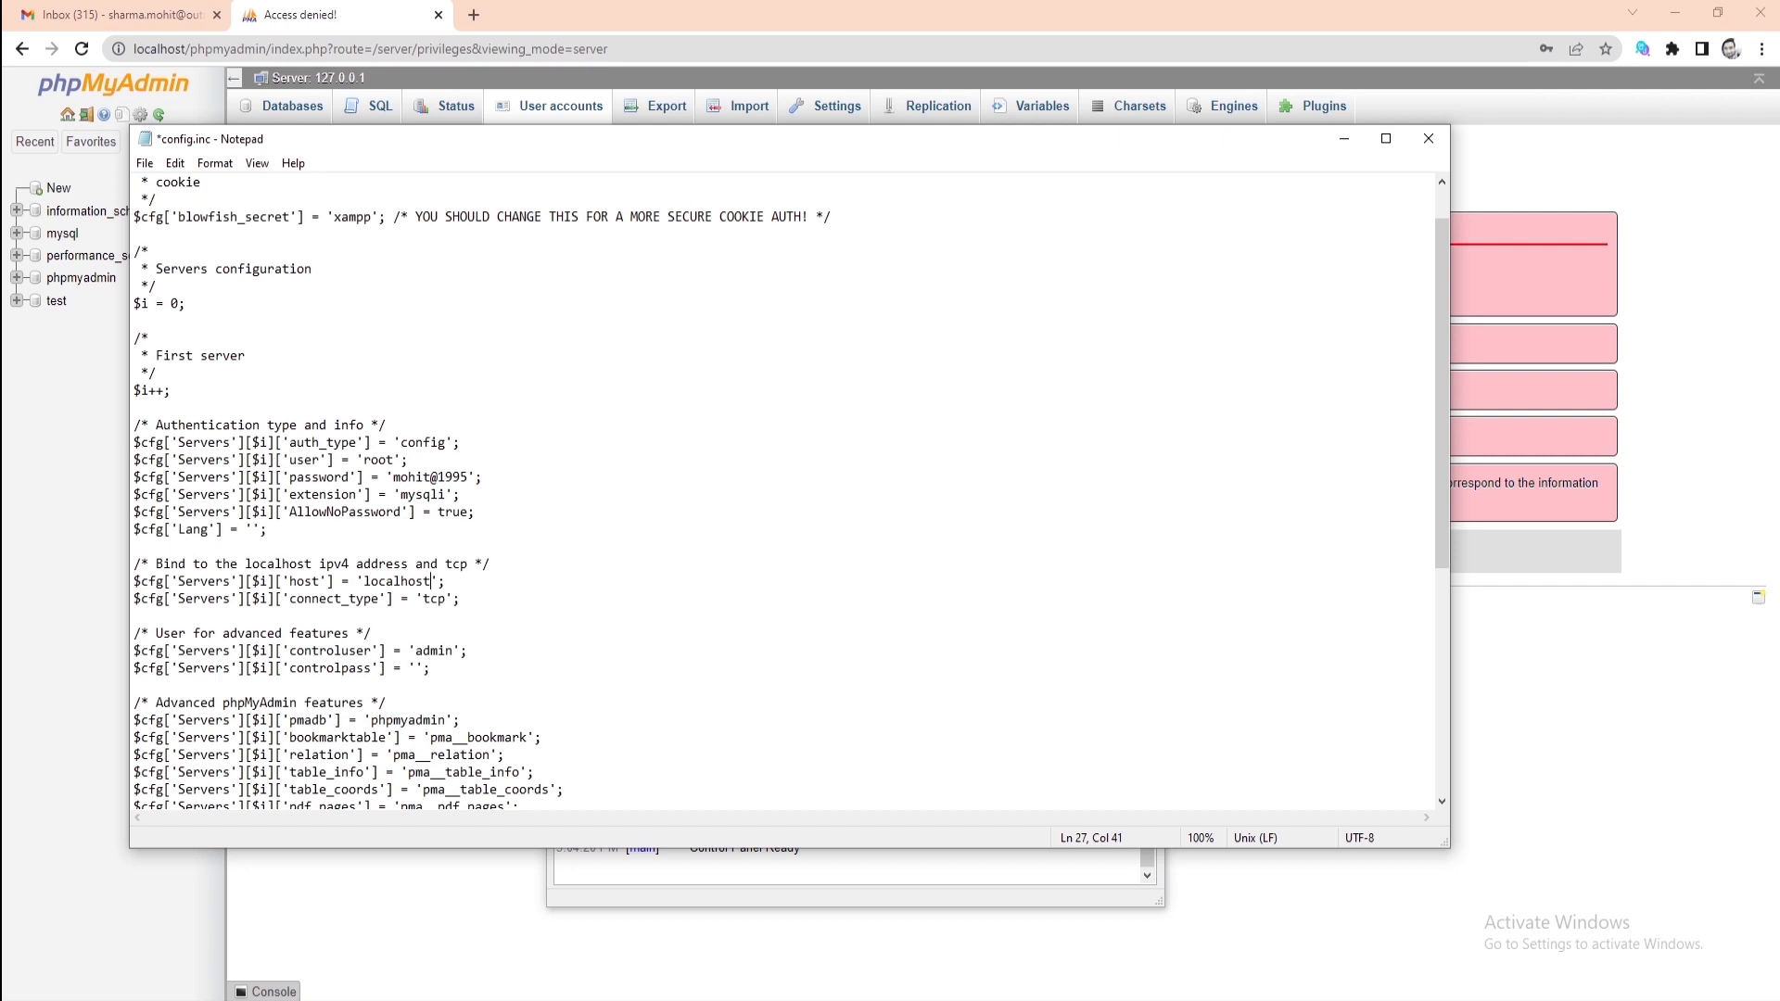
{"action": "type", "text": ":"}
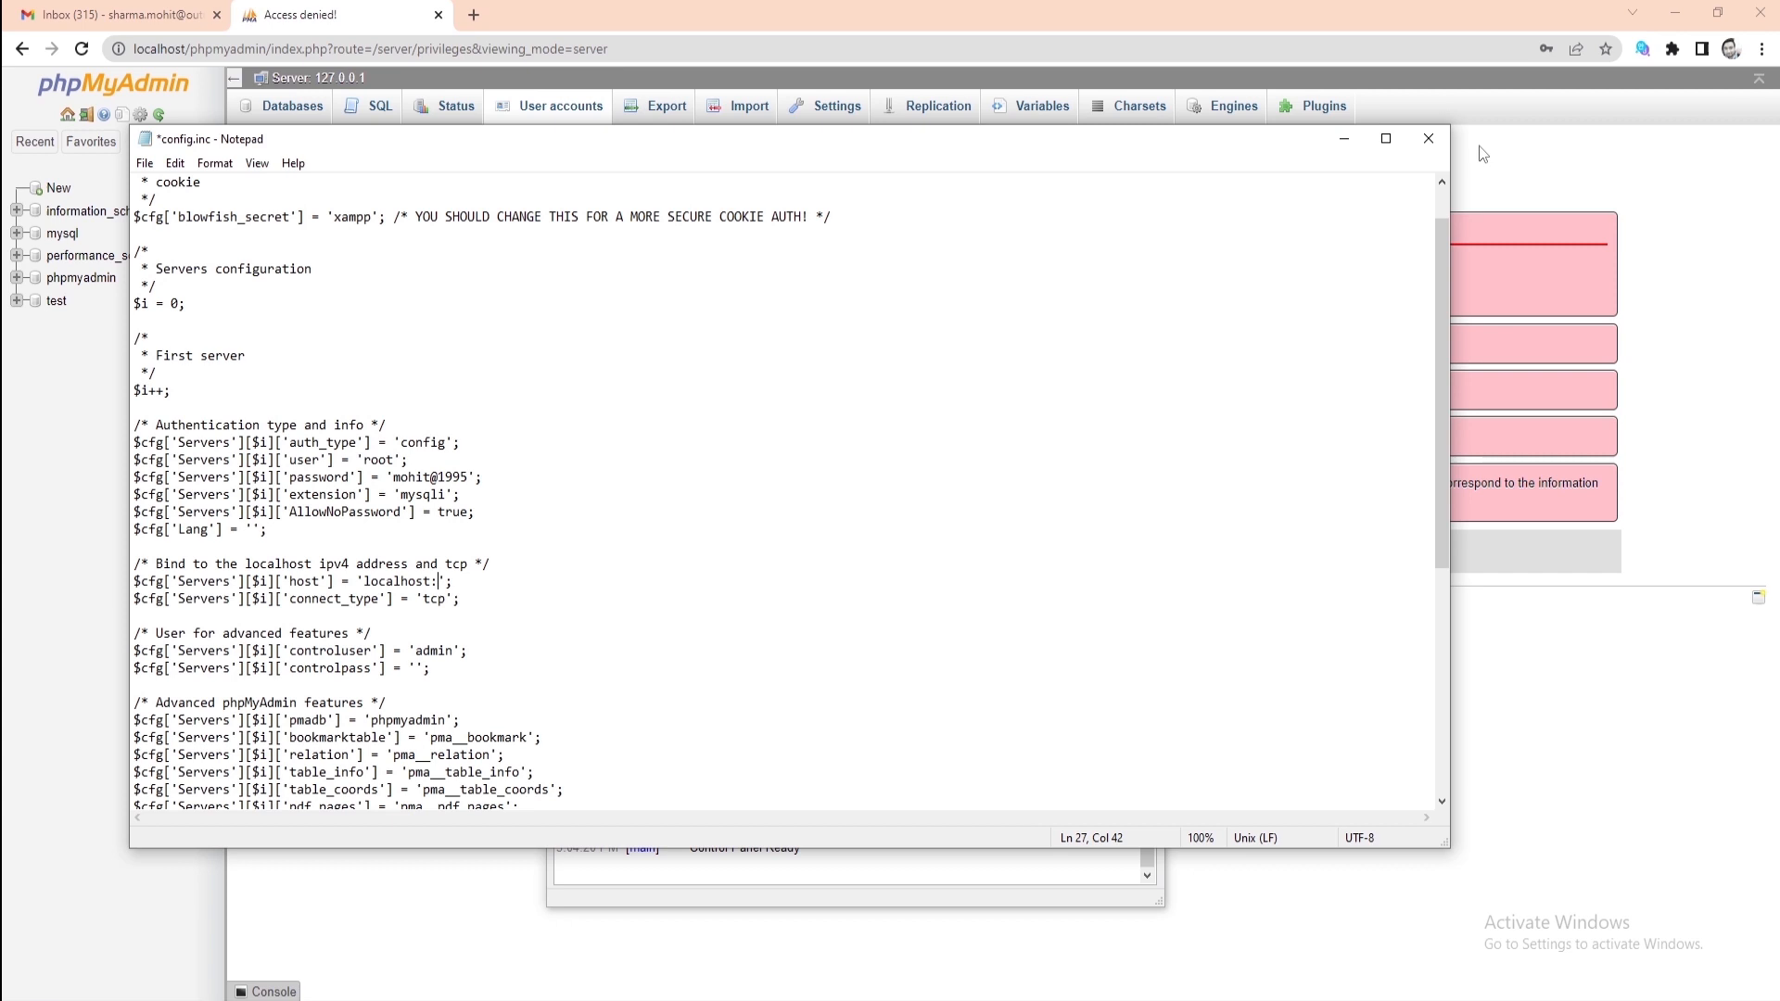
{"action": "left_click", "coordinate": [1429, 138]}
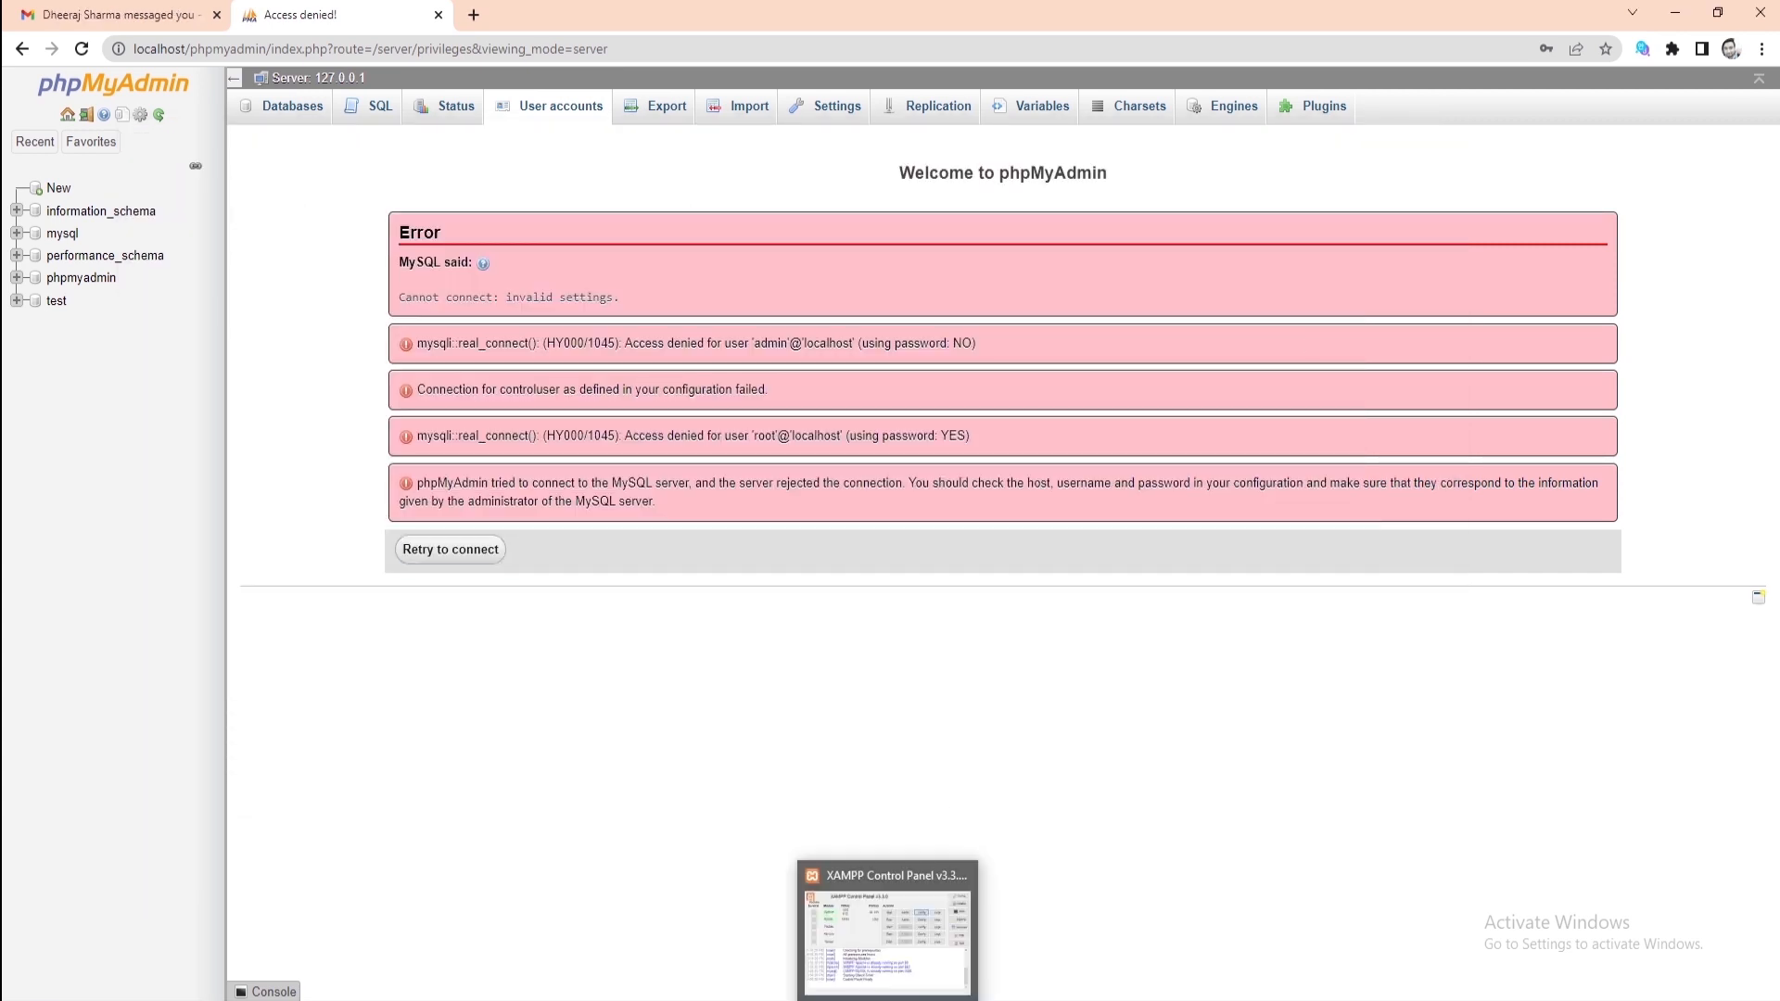
Step: Check the MySQL main port (3306) in XAMPP's Service and Port Settings
{"action": "left_click", "coordinate": [888, 875]}
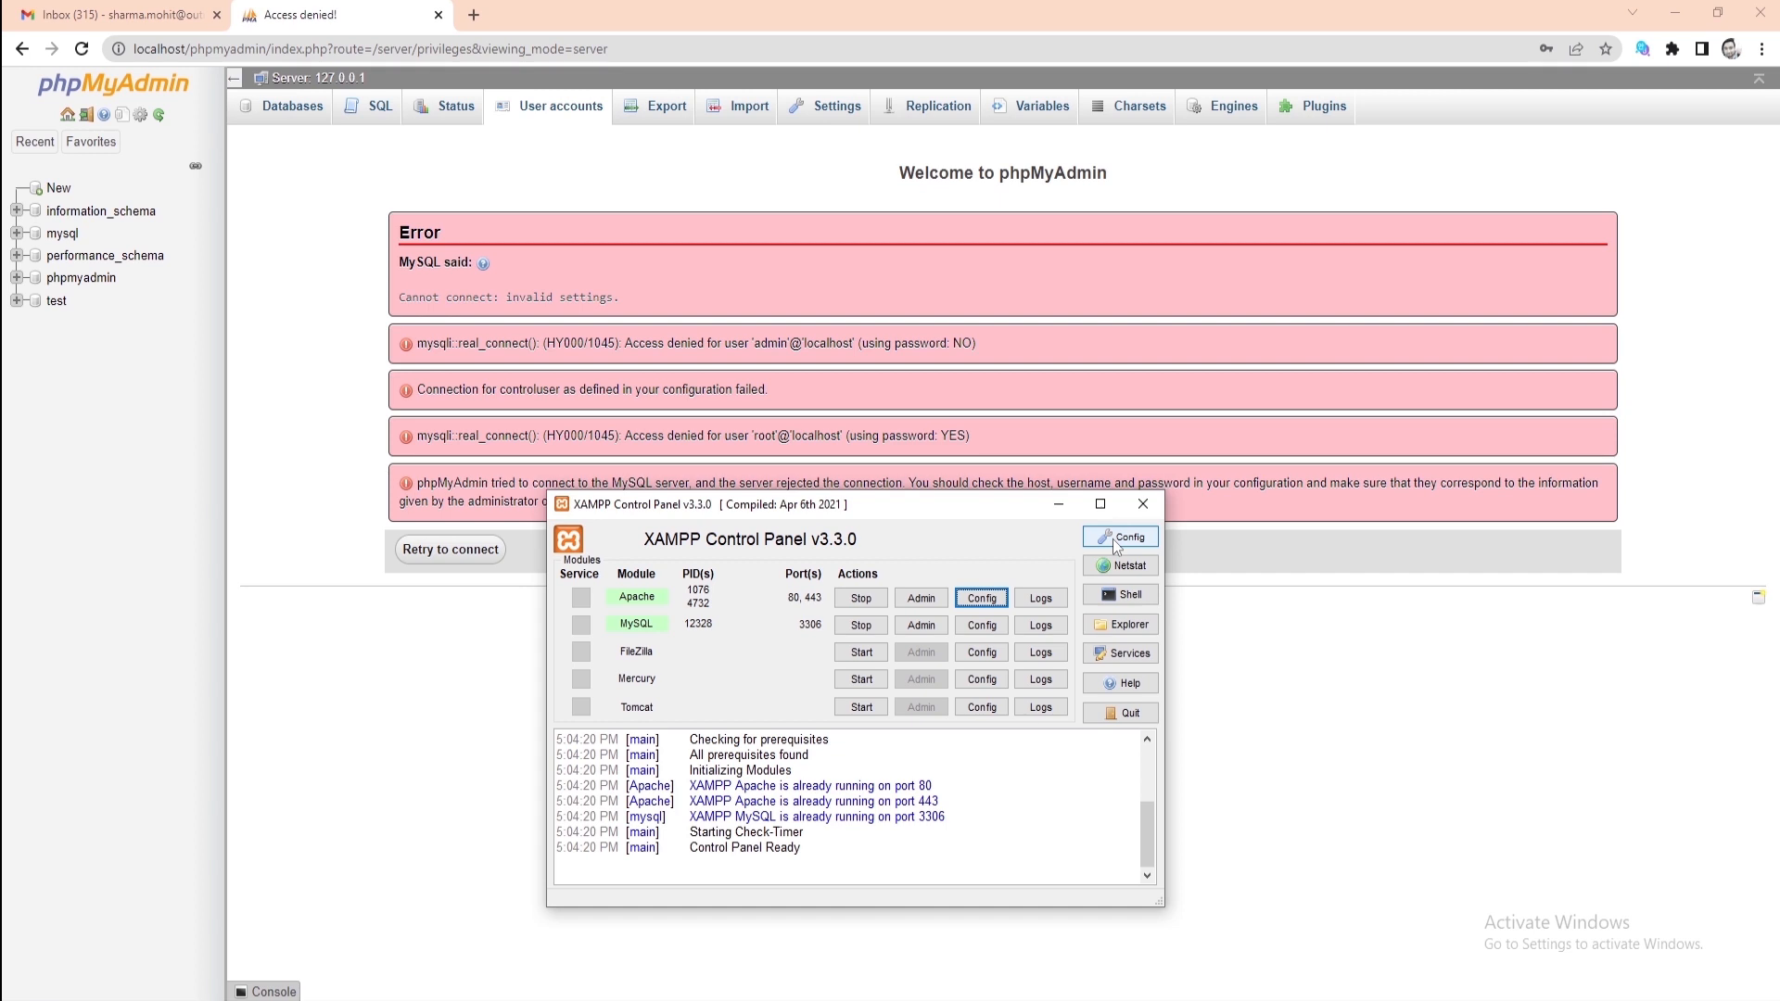
{"action": "left_click", "coordinate": [1119, 536]}
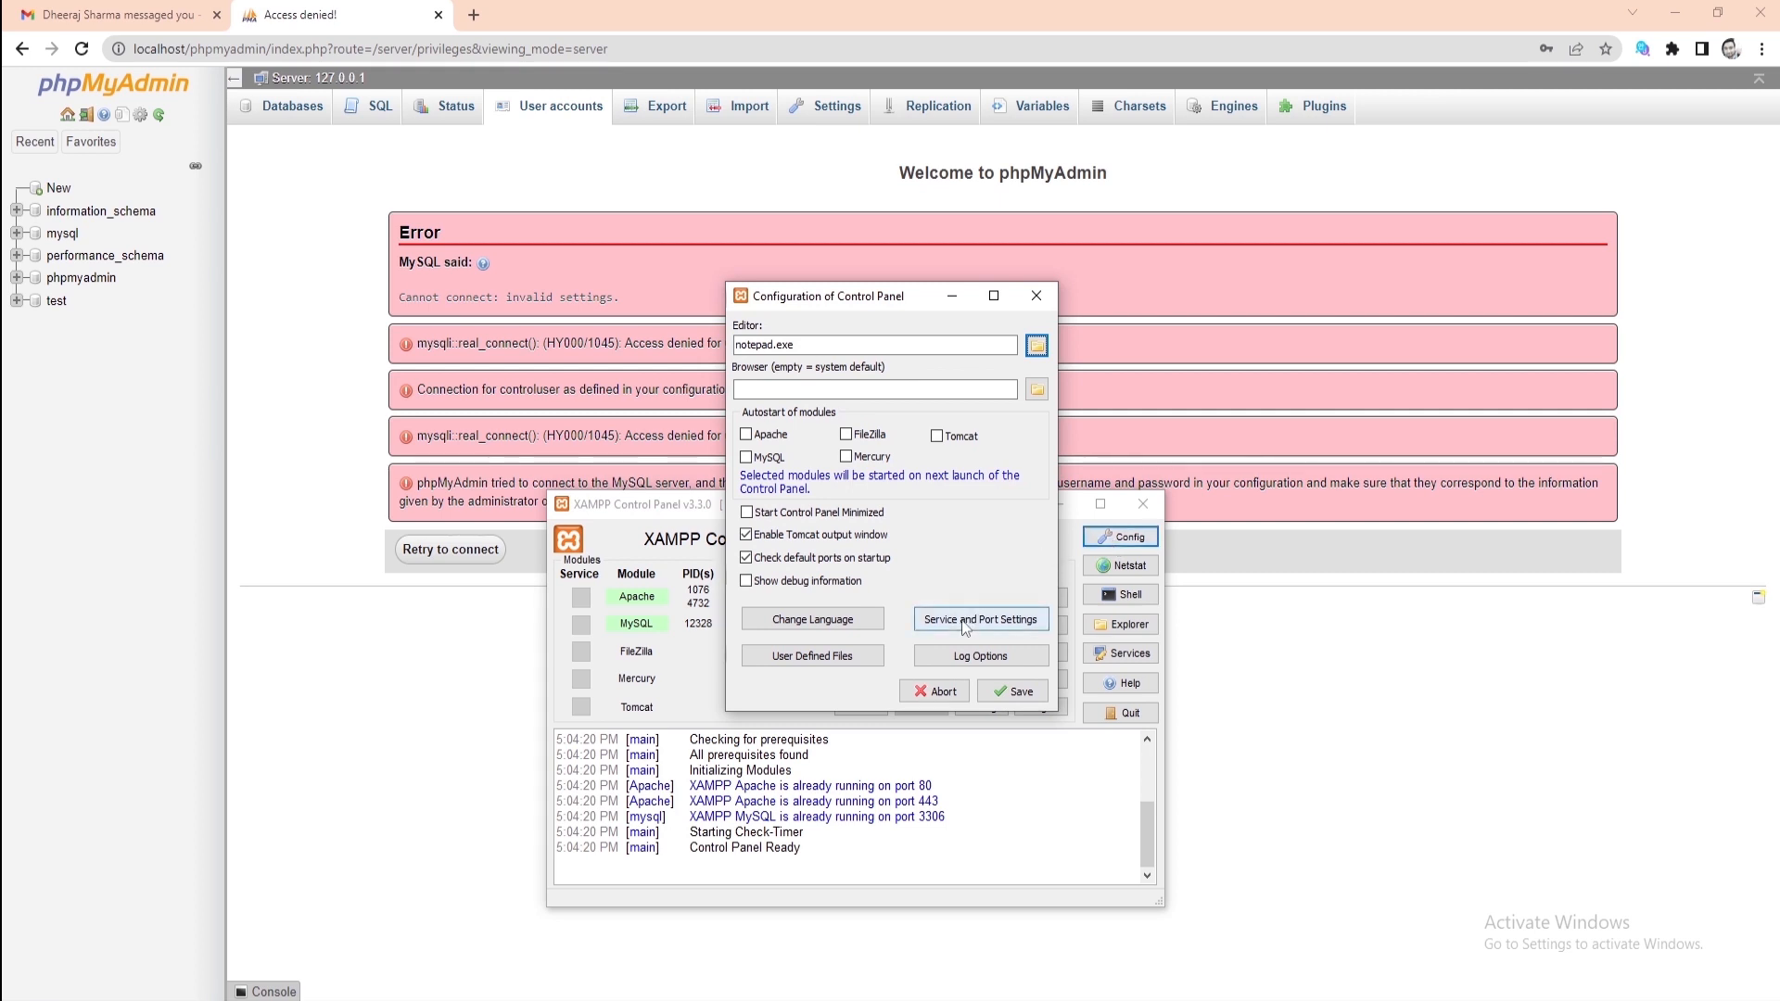
{"action": "left_click", "coordinate": [981, 619]}
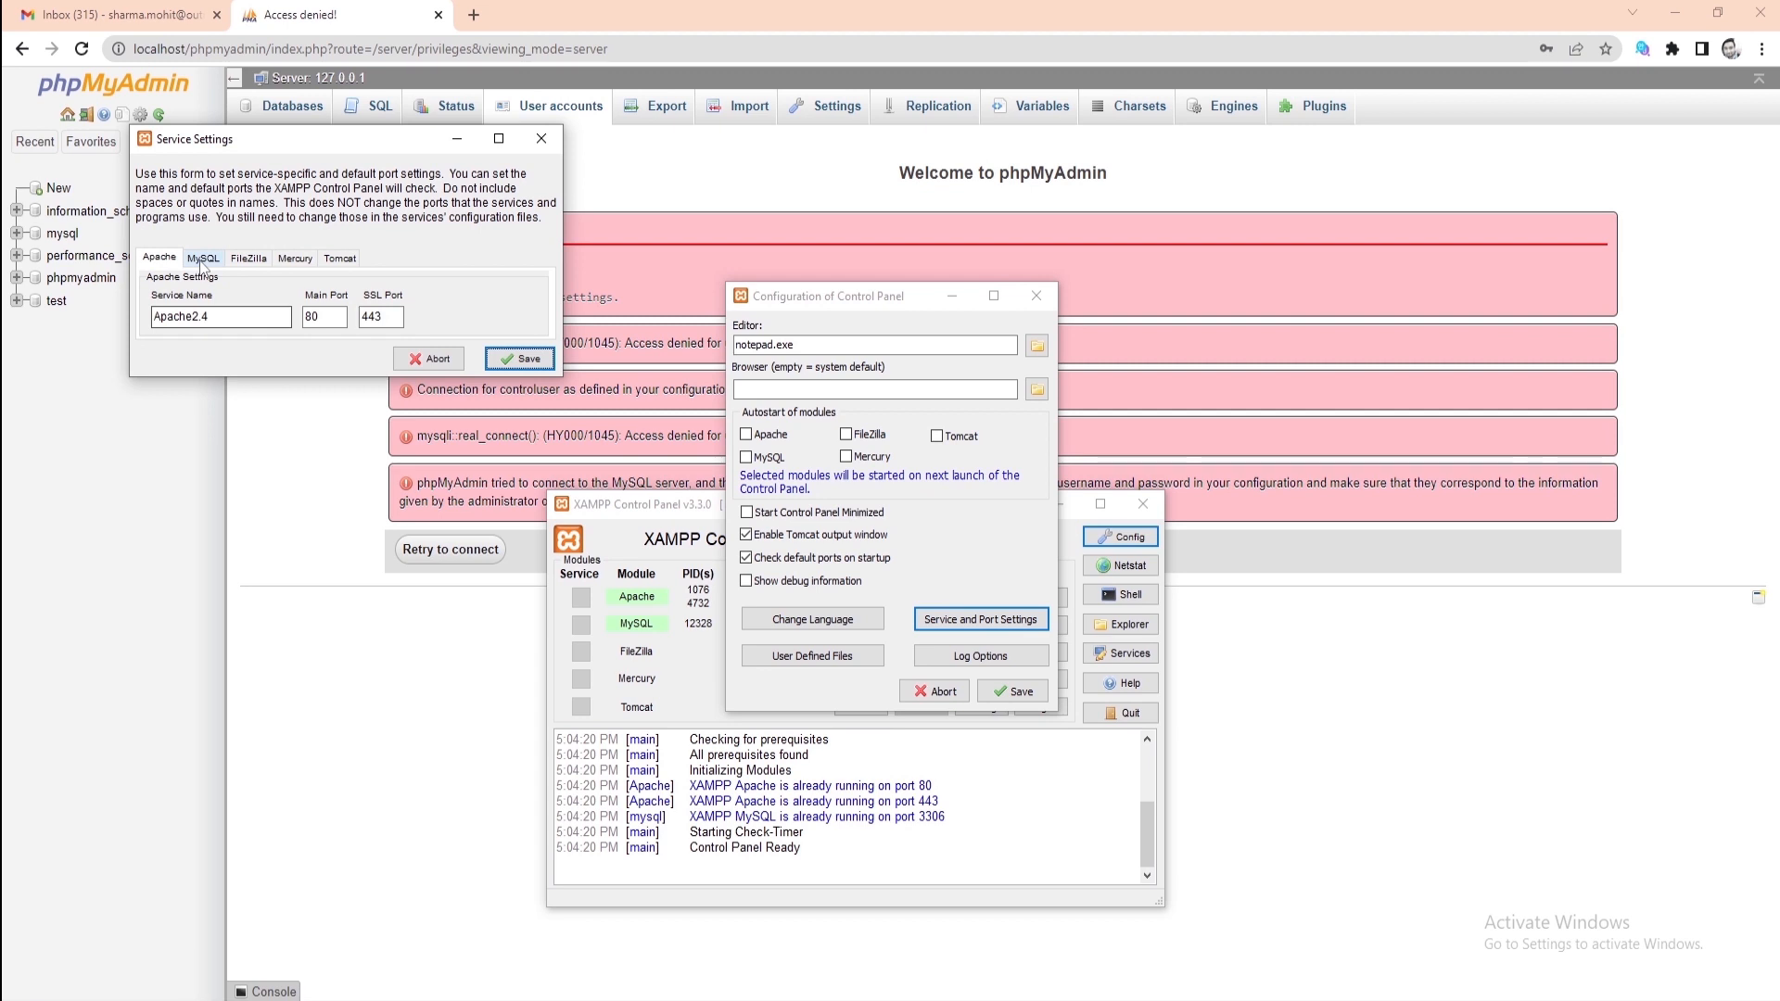
{"action": "left_click", "coordinate": [203, 258]}
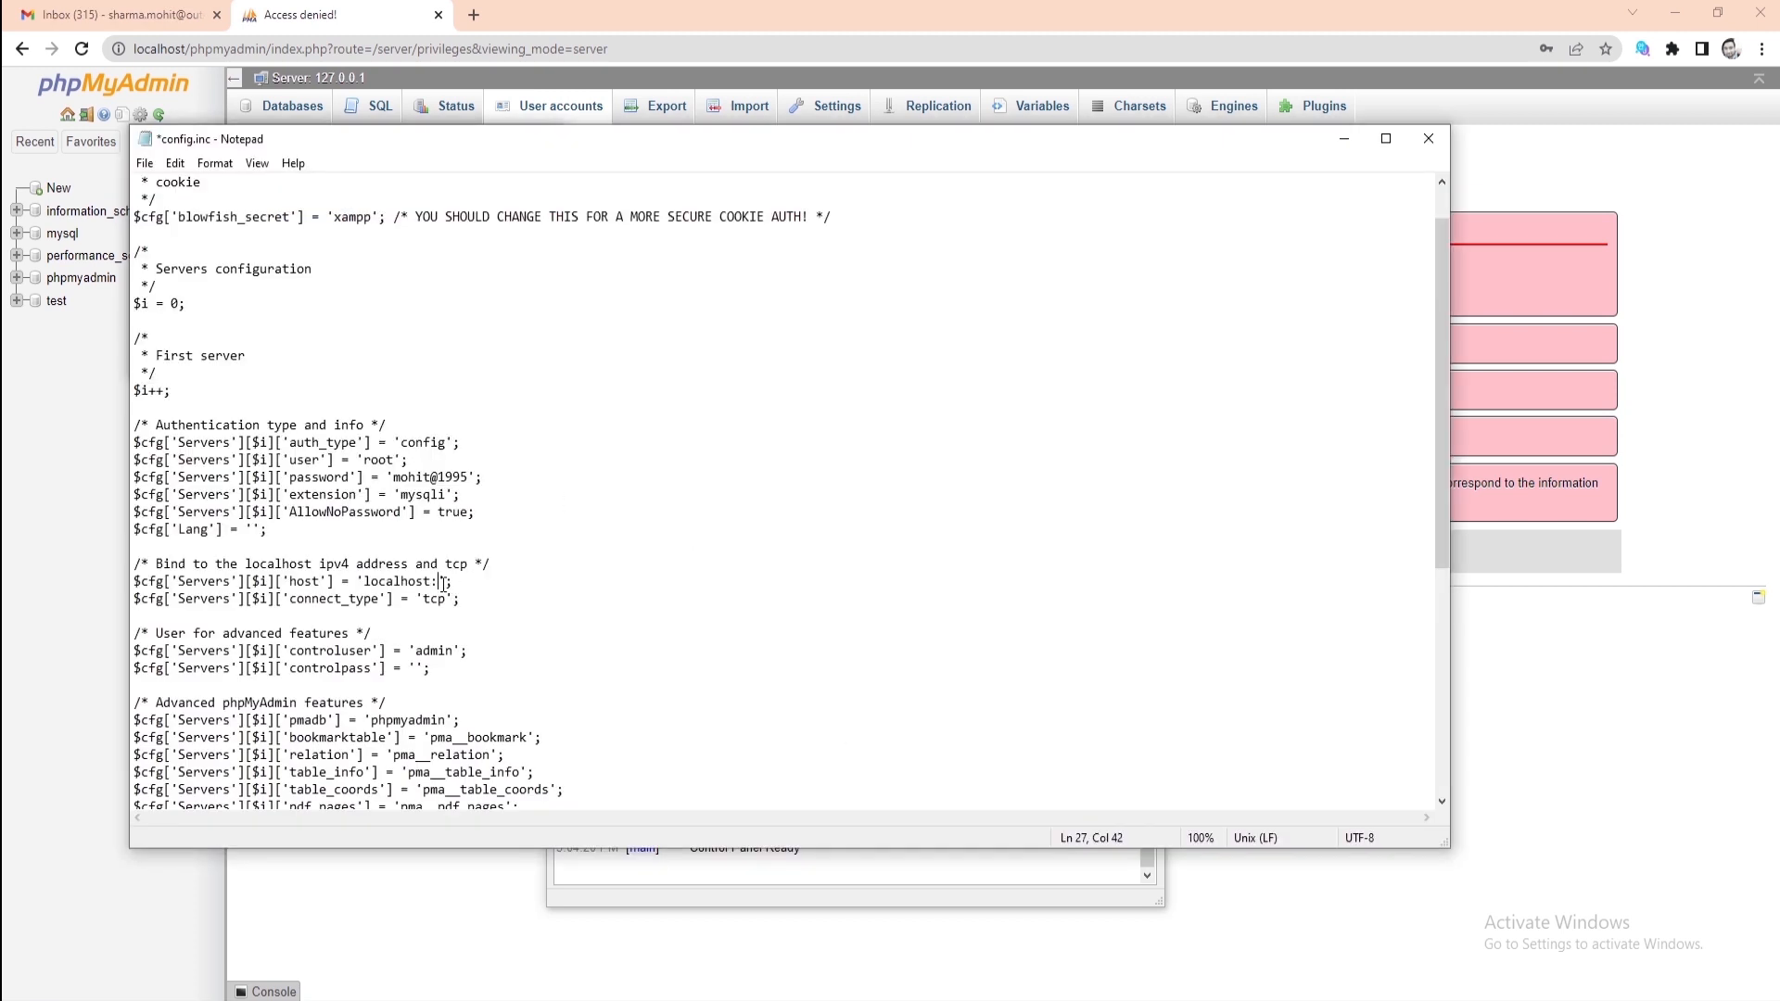
Step: Finish the host as localhost:3306 and reload phpMyAdmin
{"action": "type", "text": "3306"}
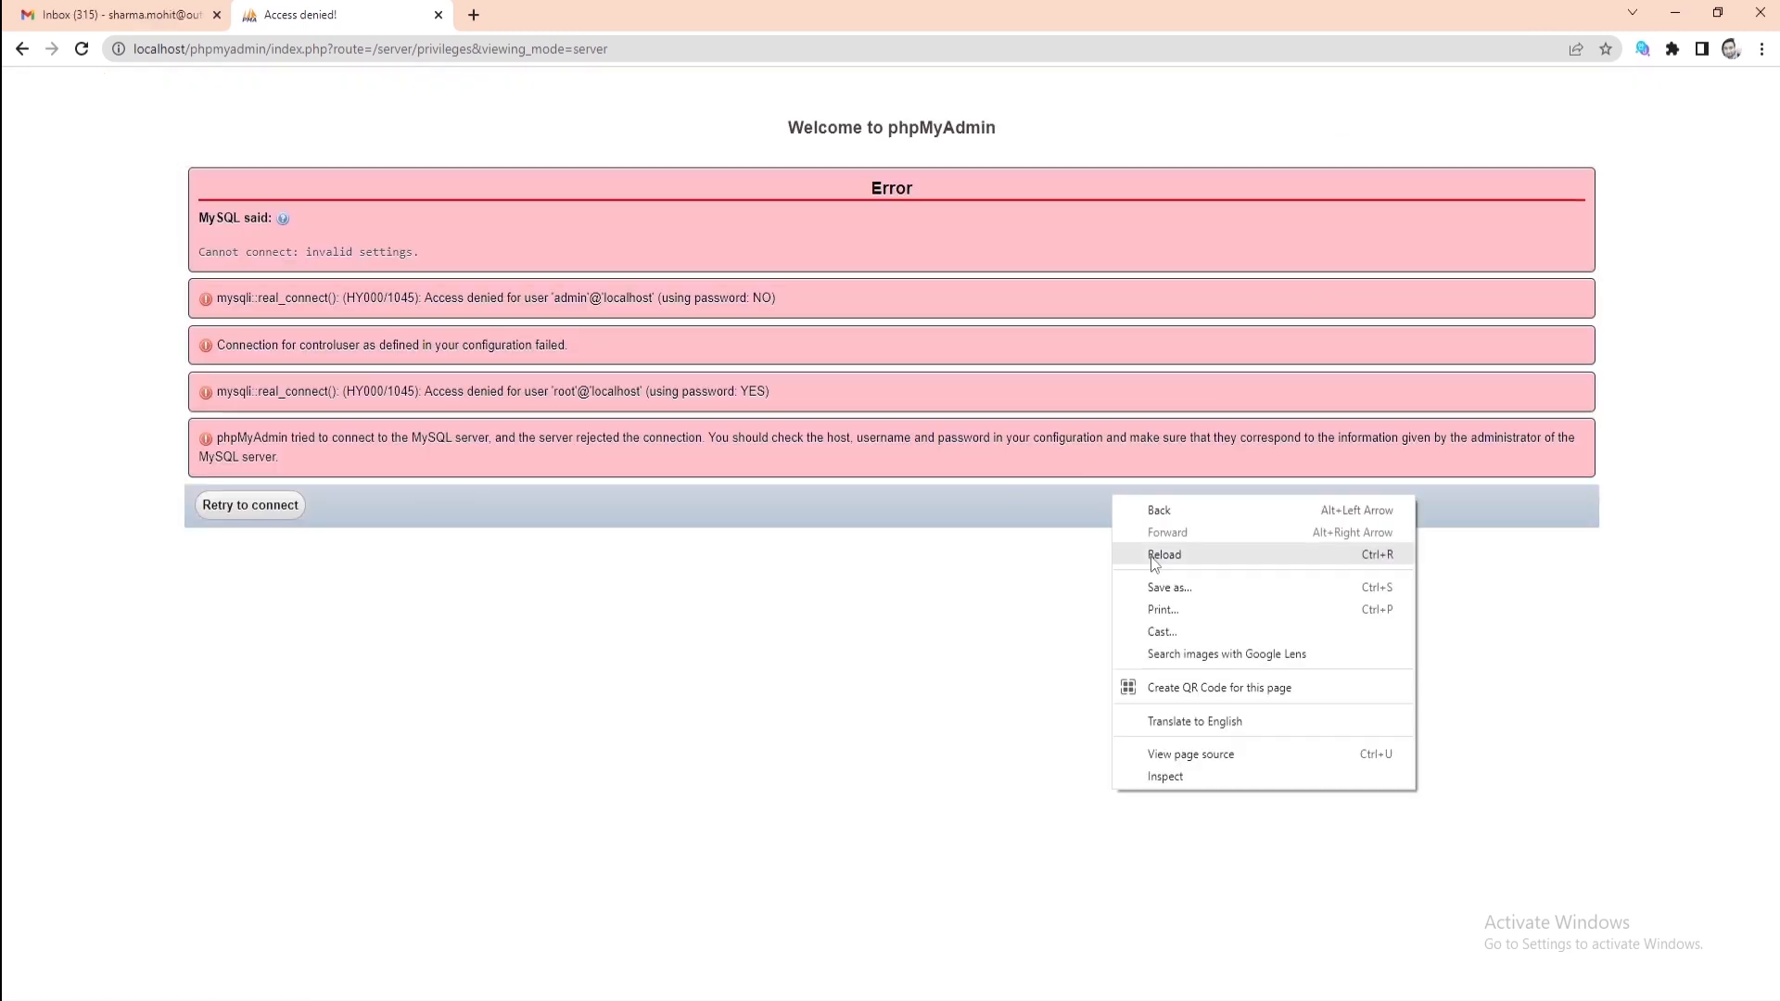
{"action": "left_click", "coordinate": [1164, 555]}
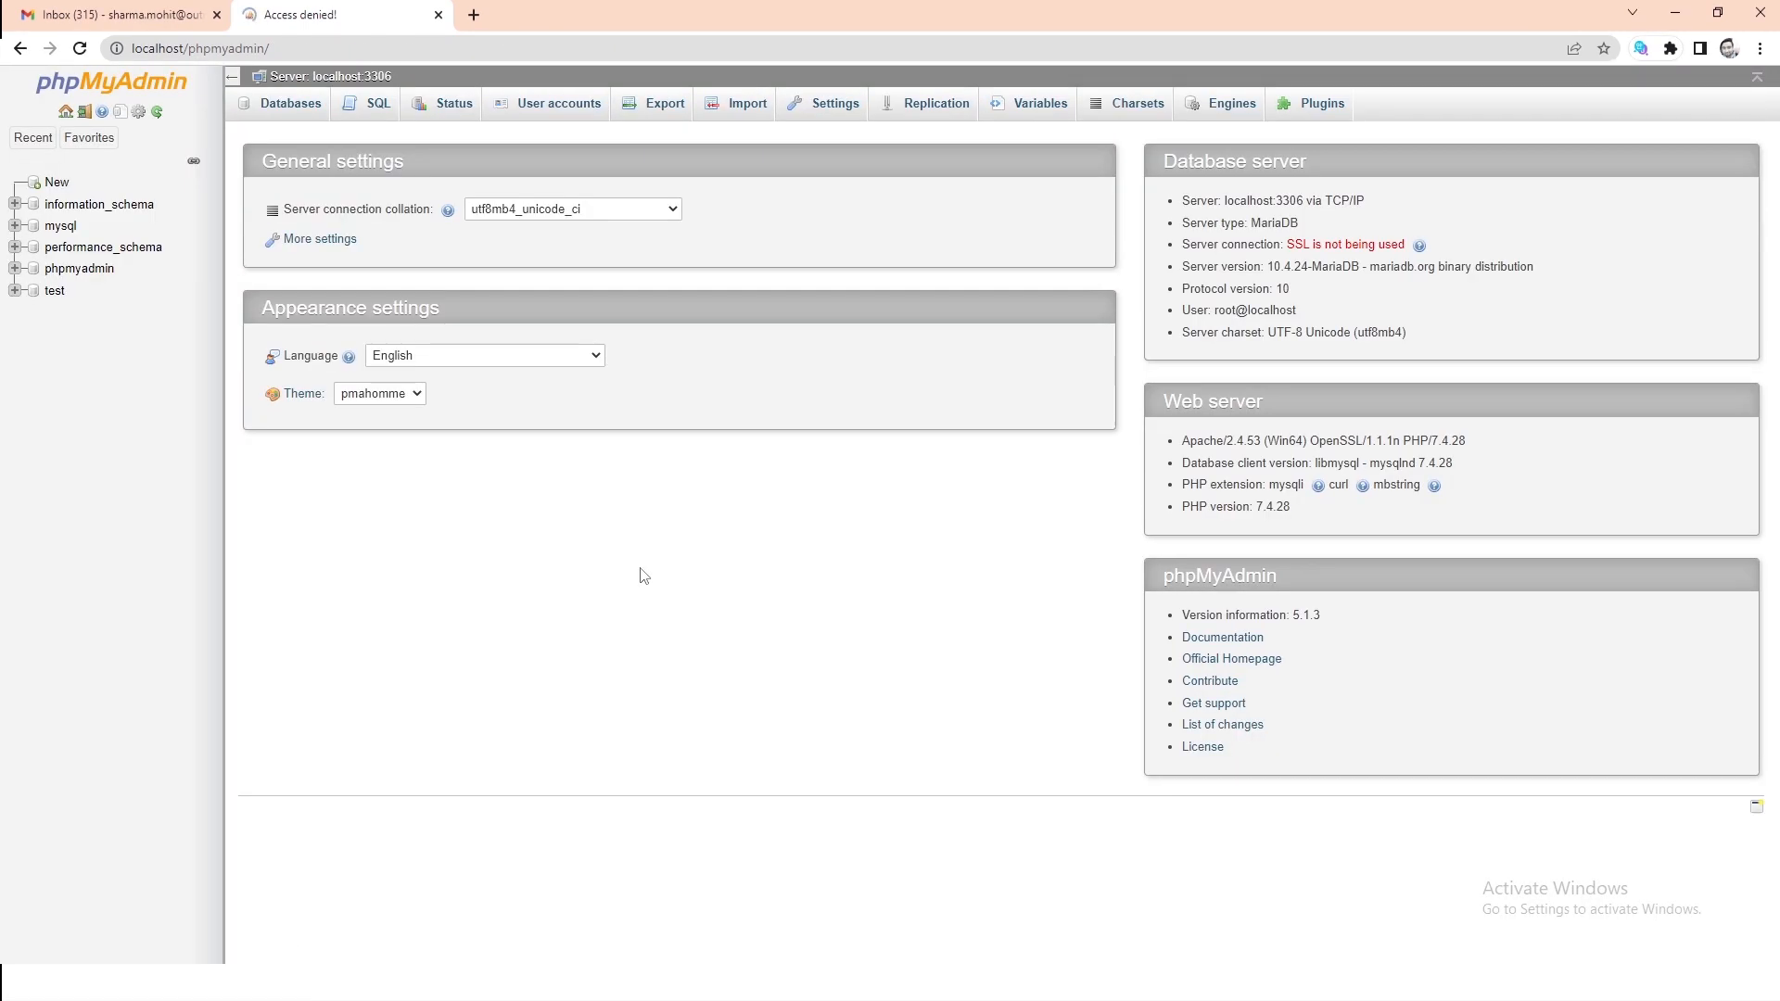